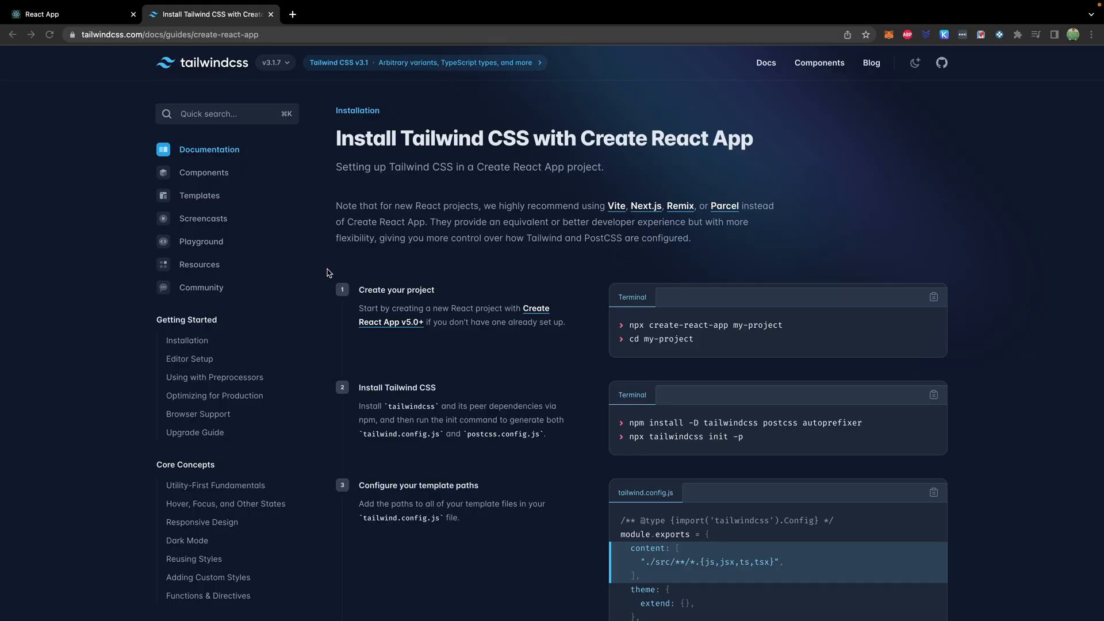
pyautogui.moveTo(695, 158)
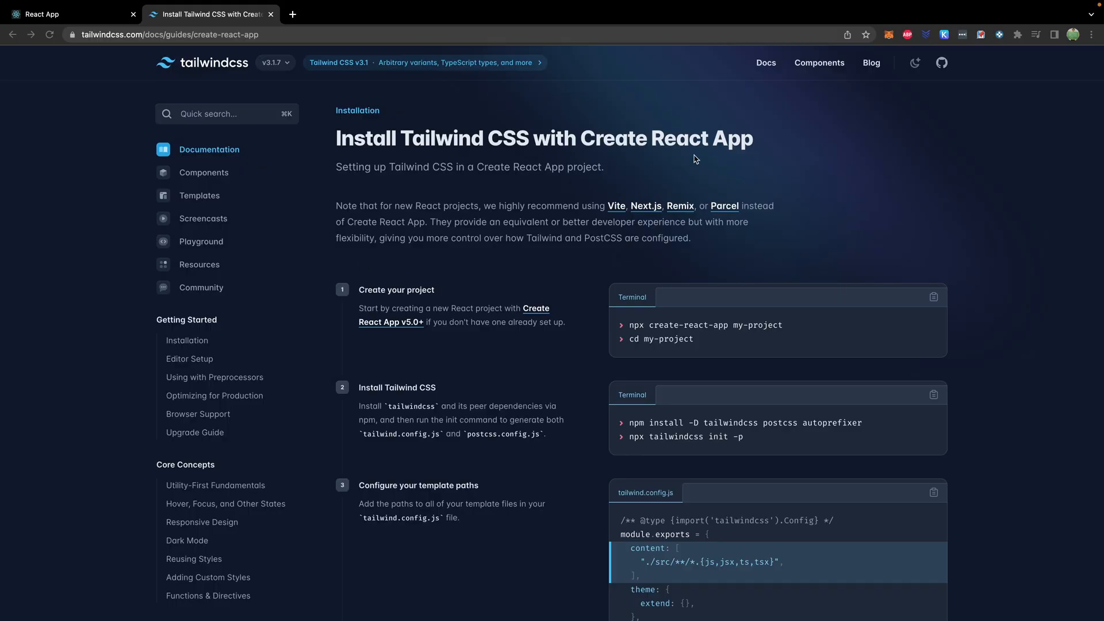
pyautogui.moveTo(671, 338)
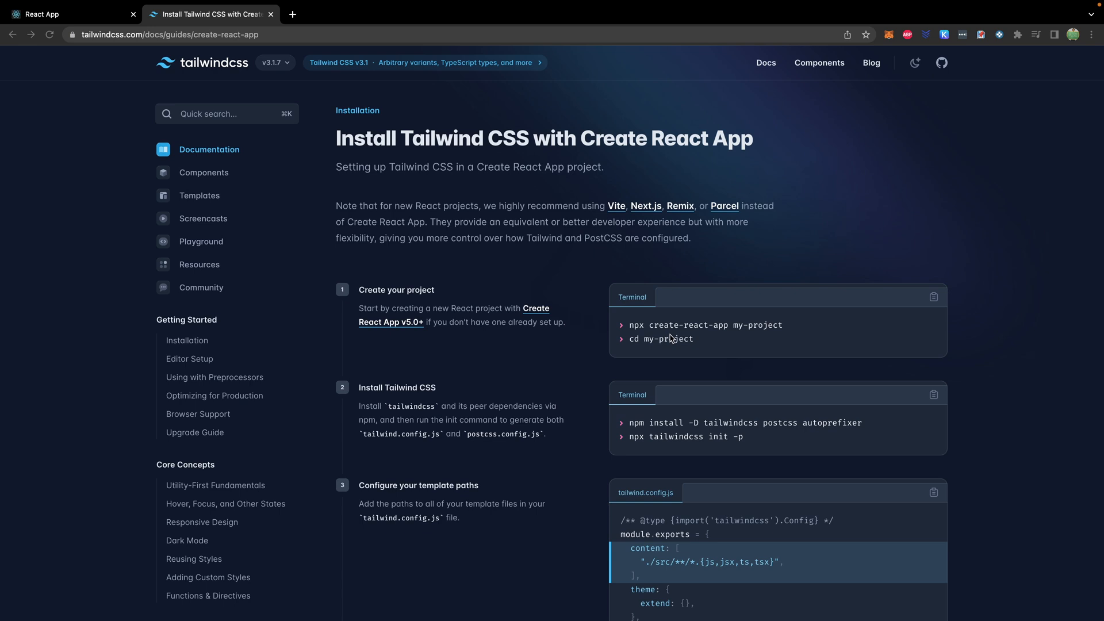
pyautogui.moveTo(737, 328)
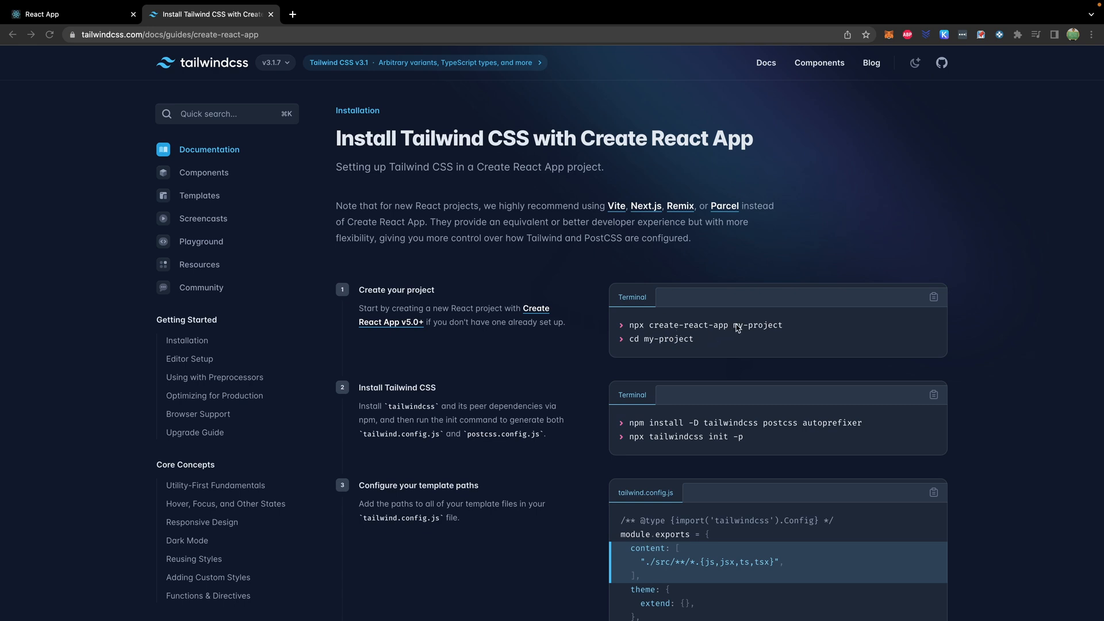
# Commit and push the project to GitHub, then install tailwindcss, postcss and autoprefixer as dev dependencies
pyautogui.scroll(-3)
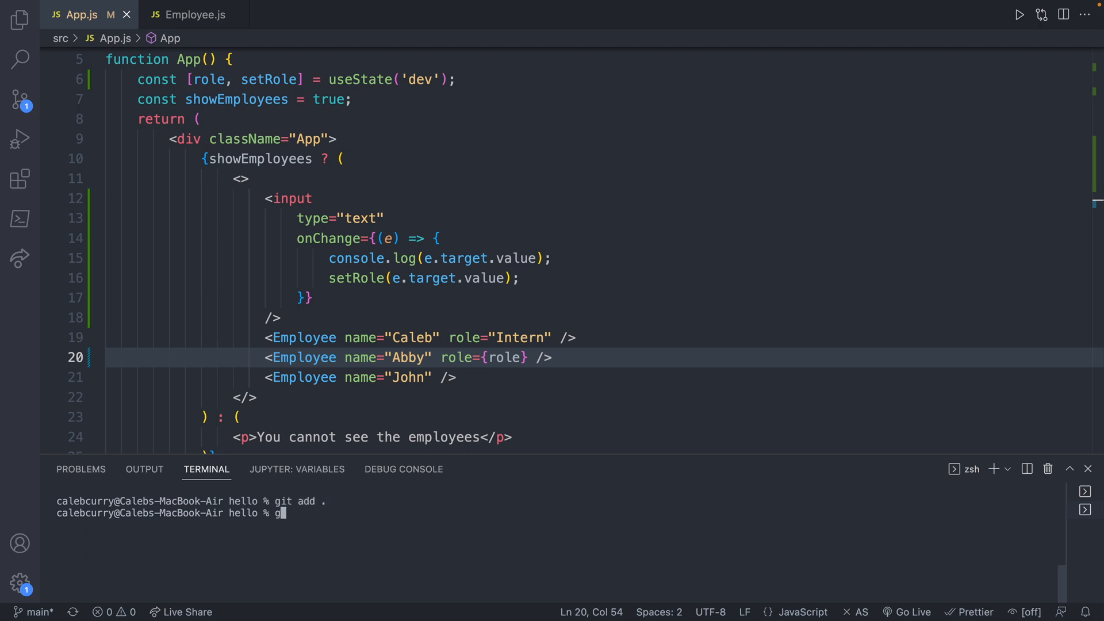
pyautogui.write('it commit -m')
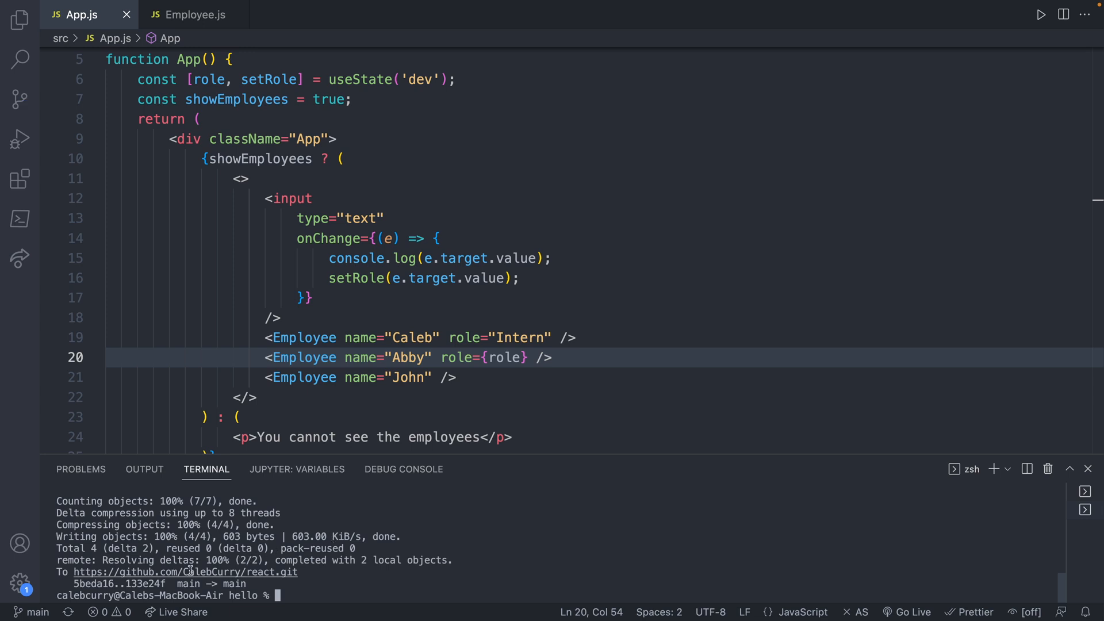
pyautogui.write('npm install -D tailwindcss postcss autoprefixer')
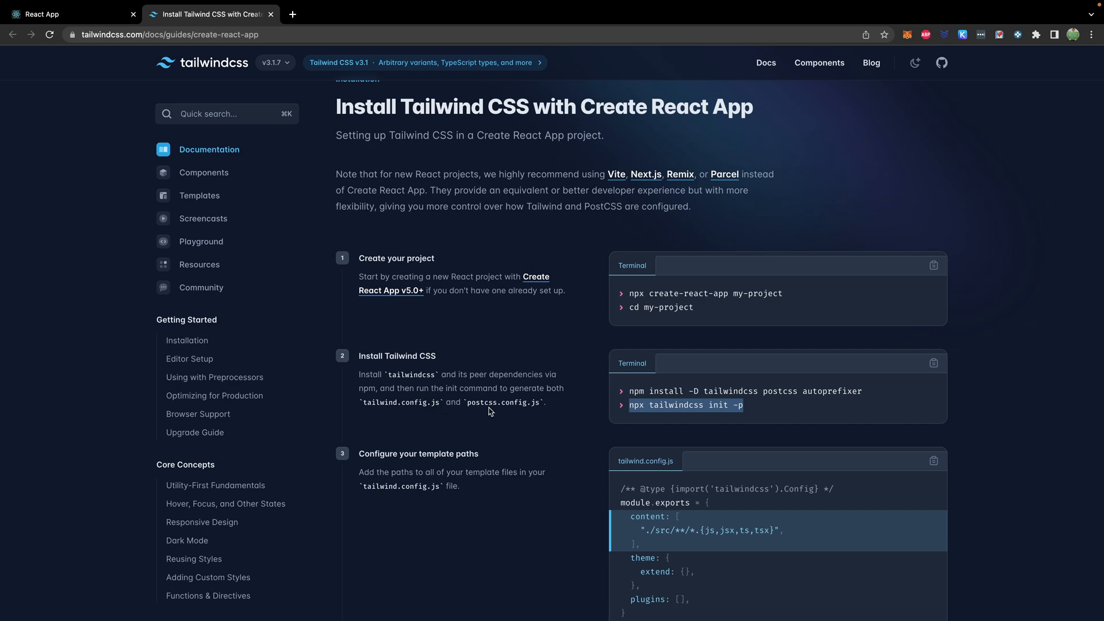
pyautogui.moveTo(558, 414)
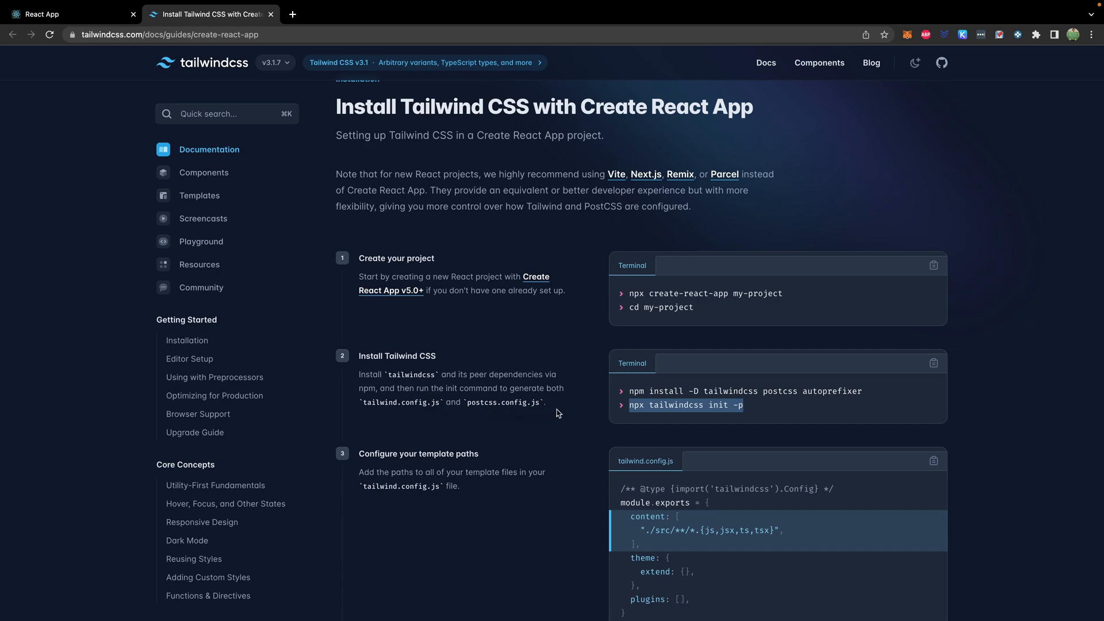
# Copy 'npx tailwindcss init -p' from the guide and scroll to the template-path step
pyautogui.scroll(-3)
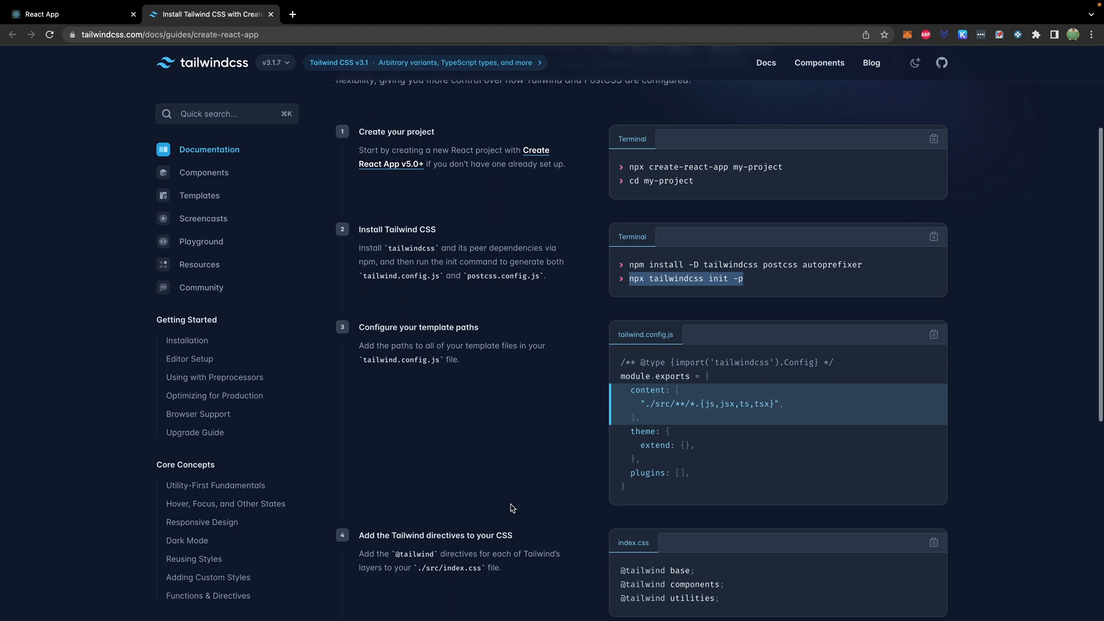
pyautogui.moveTo(501, 335)
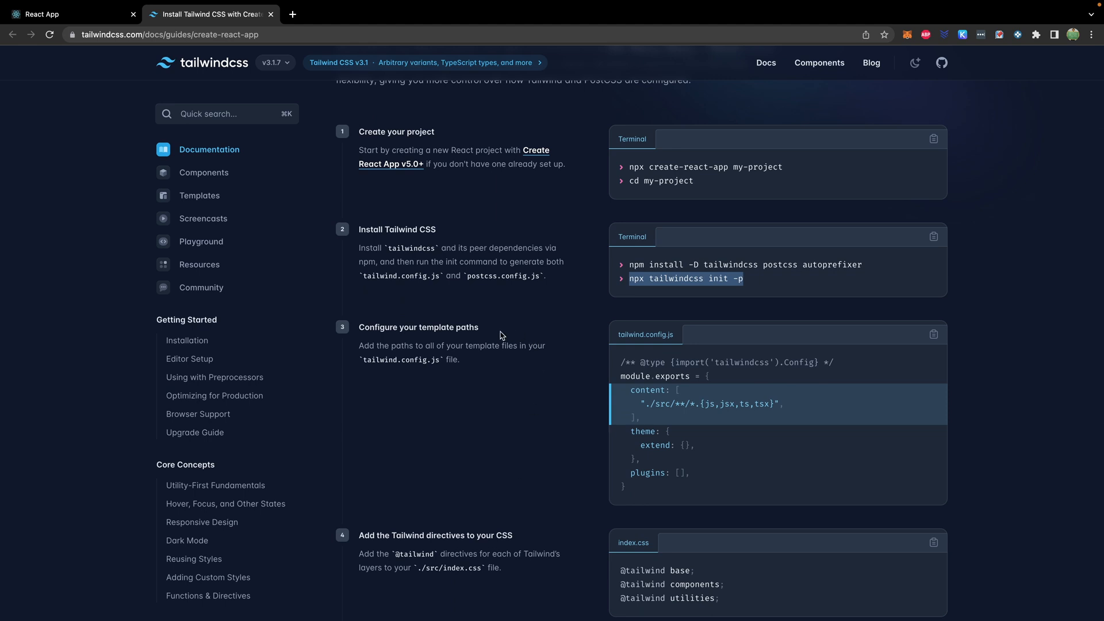
pyautogui.moveTo(485, 355)
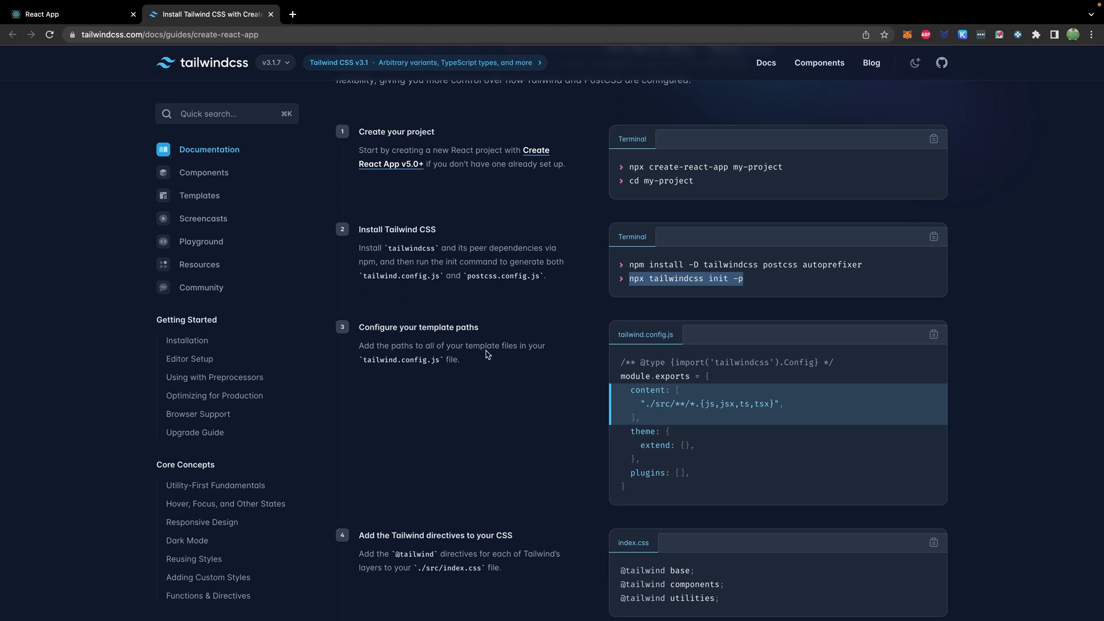
pyautogui.moveTo(422, 373)
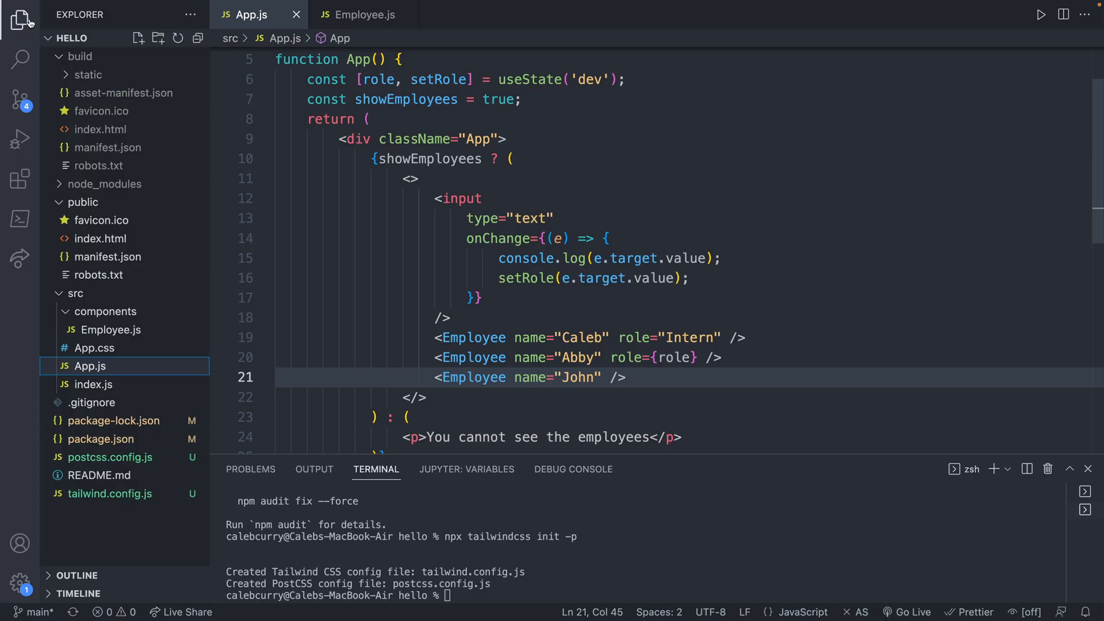
# Run npx tailwindcss init -p and open the generated tailwind.config.js
pyautogui.click(110, 492)
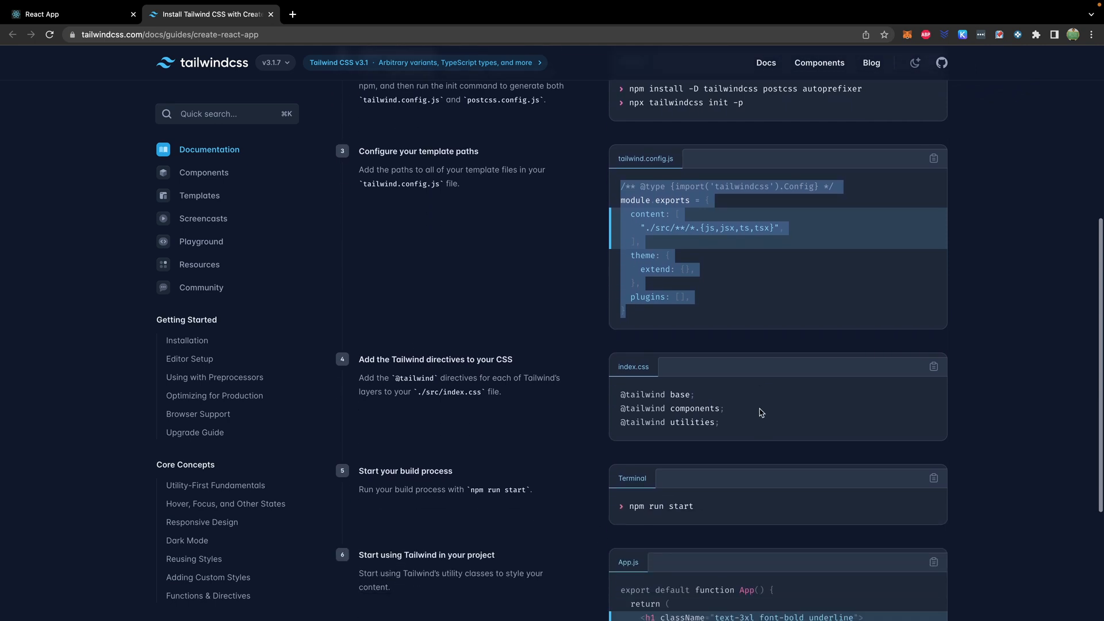
pyautogui.scroll(-3)
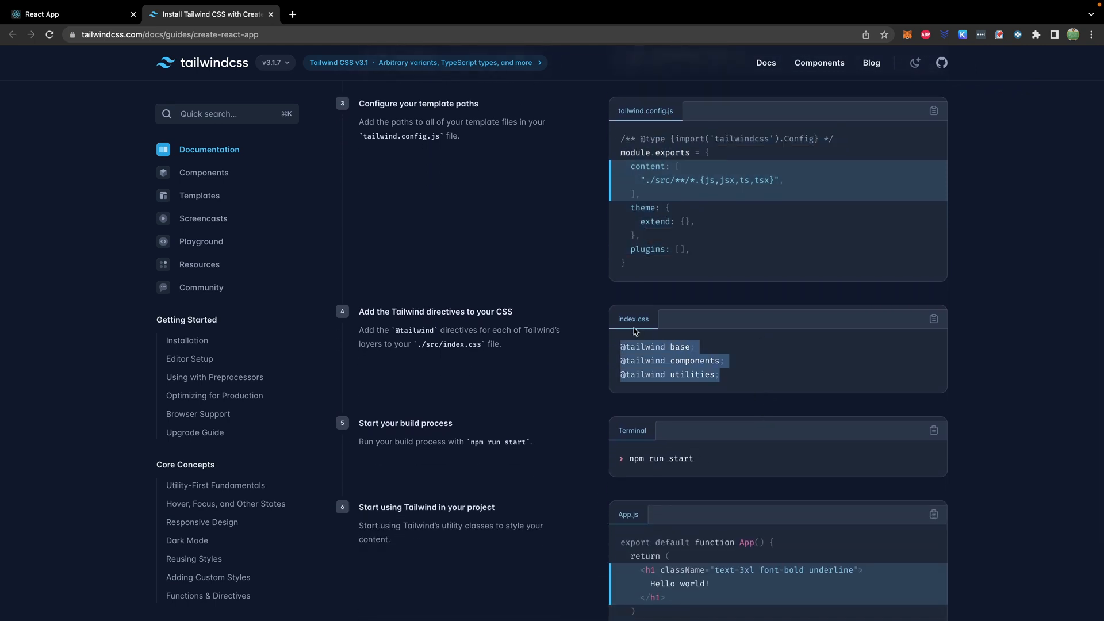
pyautogui.moveTo(711, 387)
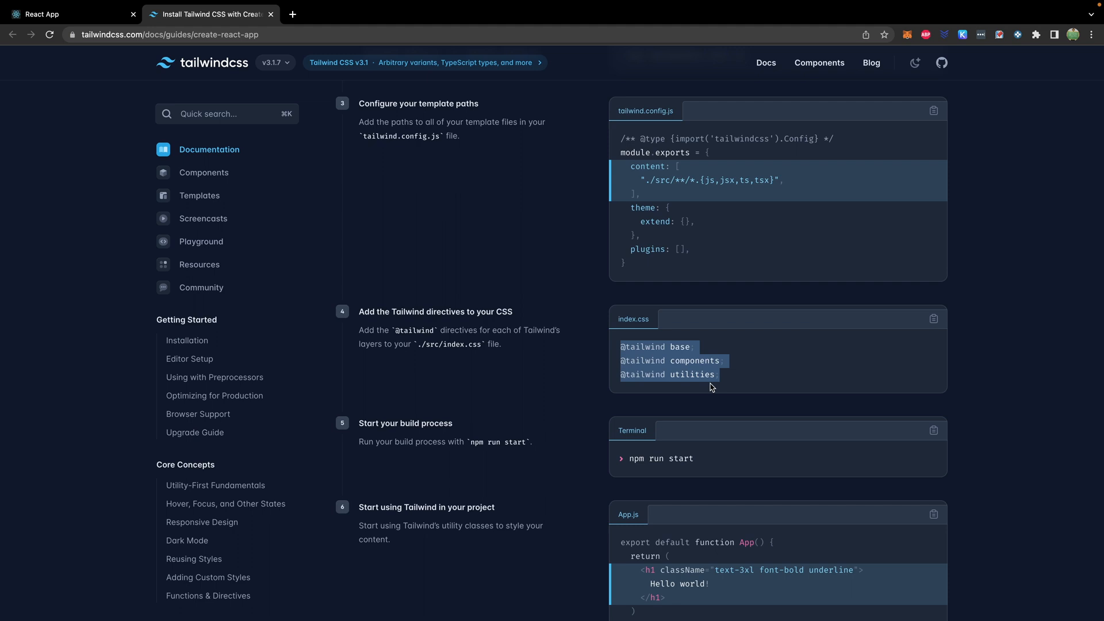
pyautogui.moveTo(739, 374)
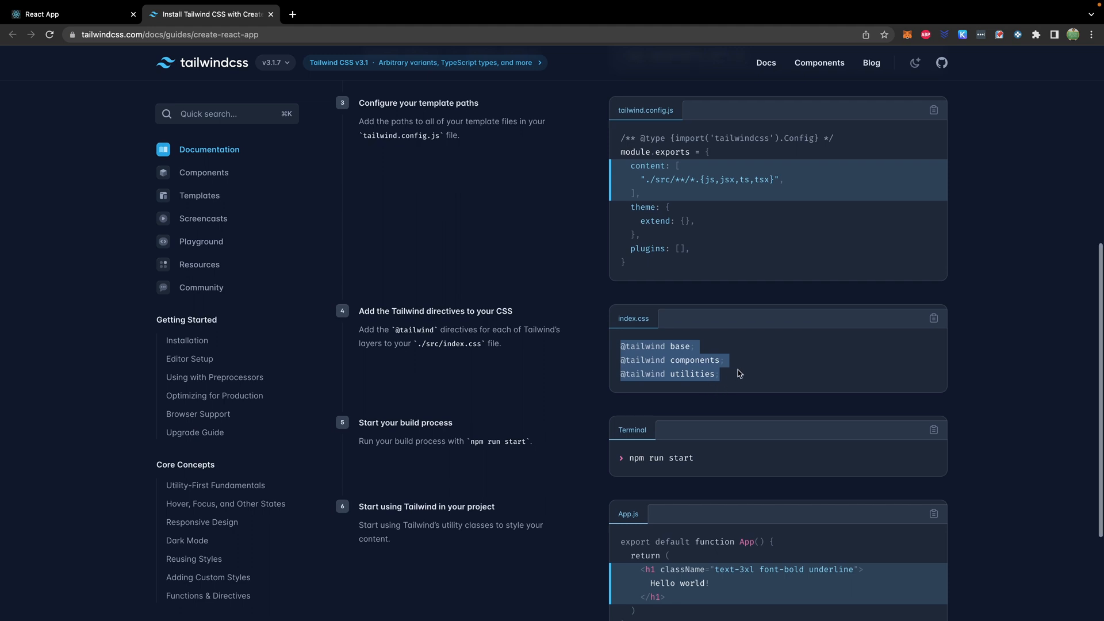
pyautogui.scroll(-3)
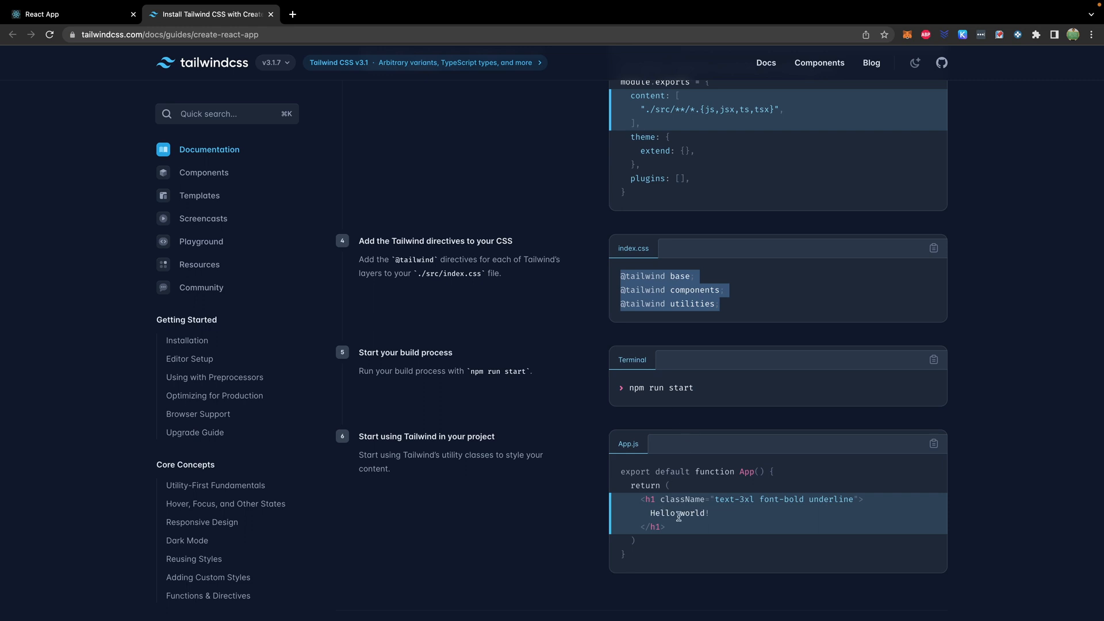
pyautogui.moveTo(706, 482)
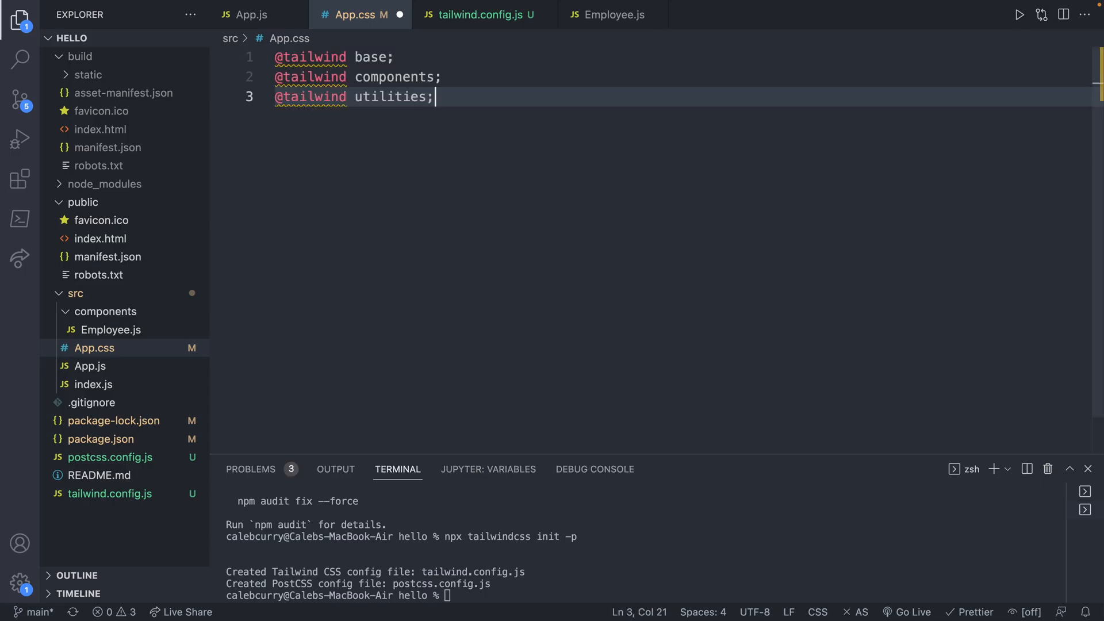
# Save the Tailwind directives, give the App div bg-red-300, and rerun npm start
pyautogui.press('enter')
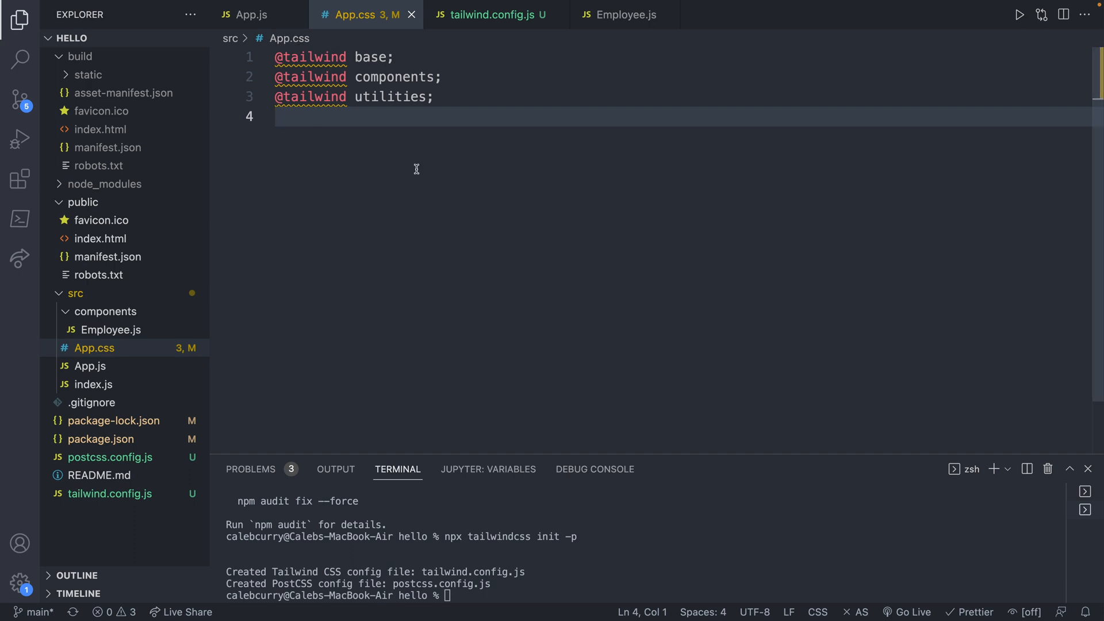
pyautogui.moveTo(417, 179)
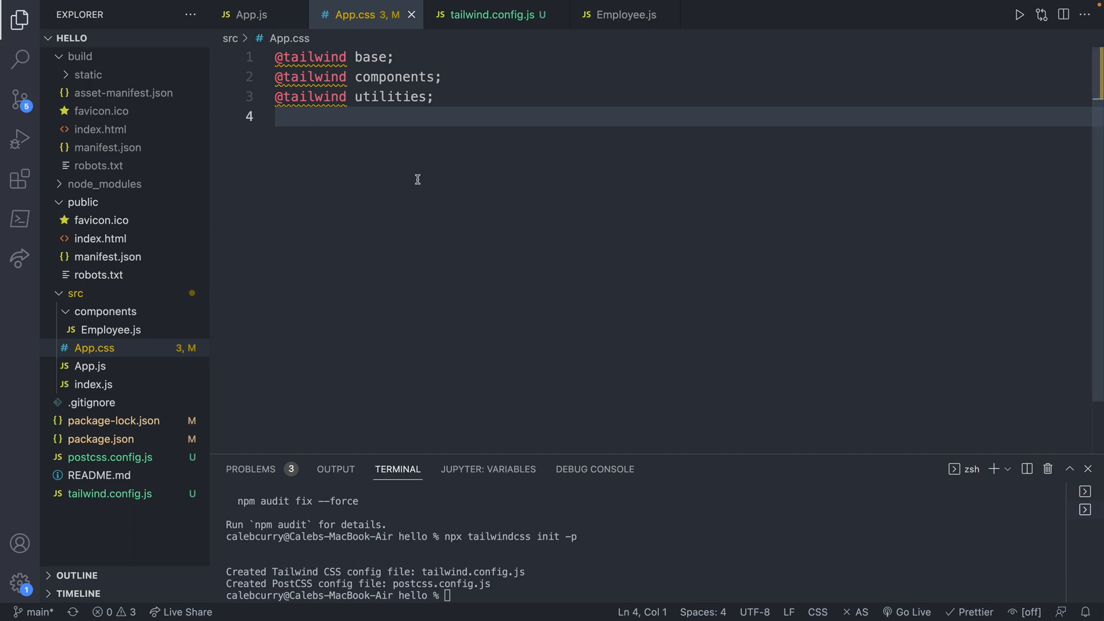
pyautogui.moveTo(400, 39)
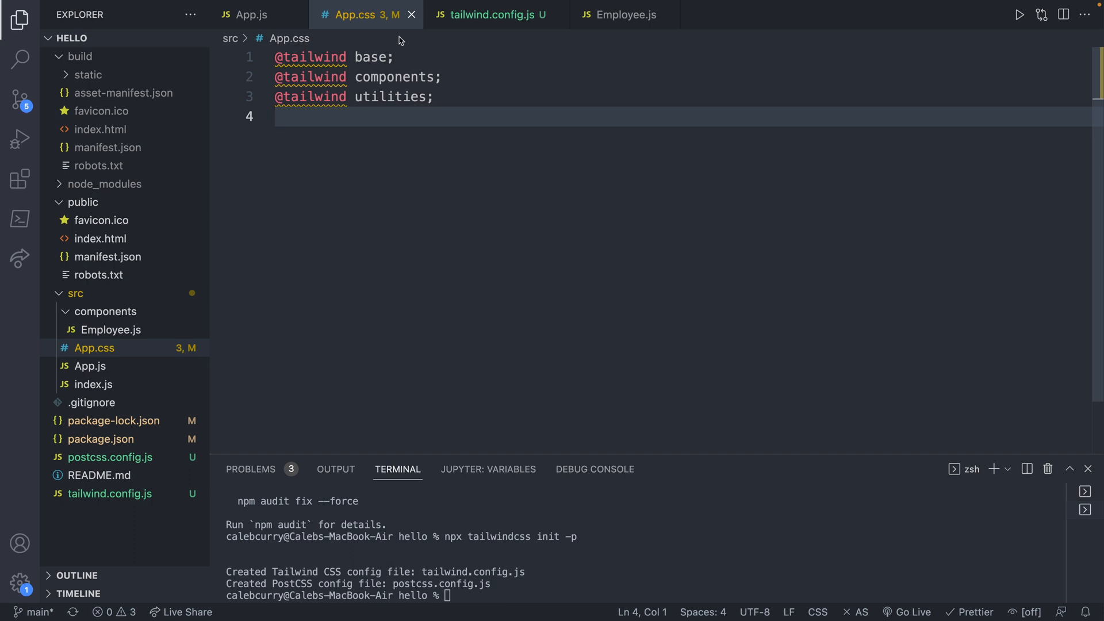
pyautogui.click(250, 13)
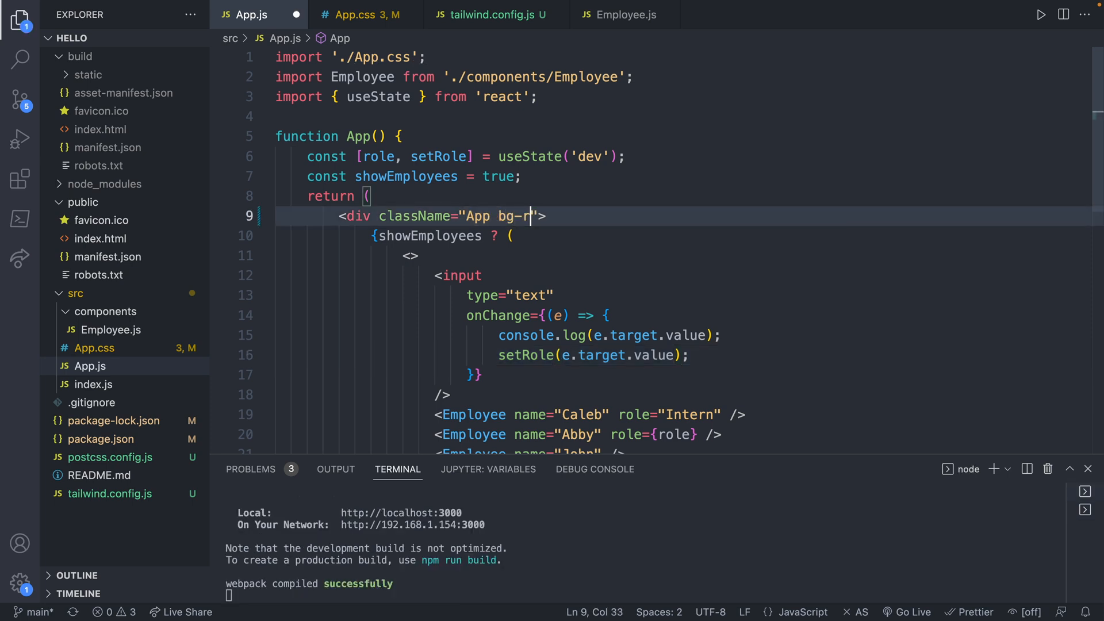
pyautogui.write('ed-30')
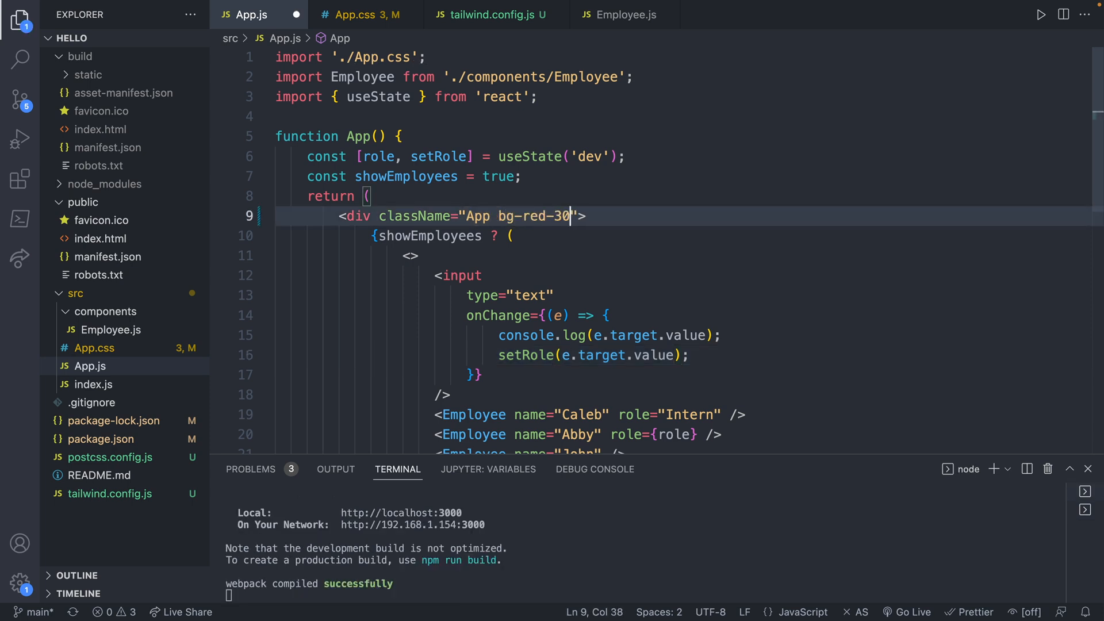
pyautogui.write('0')
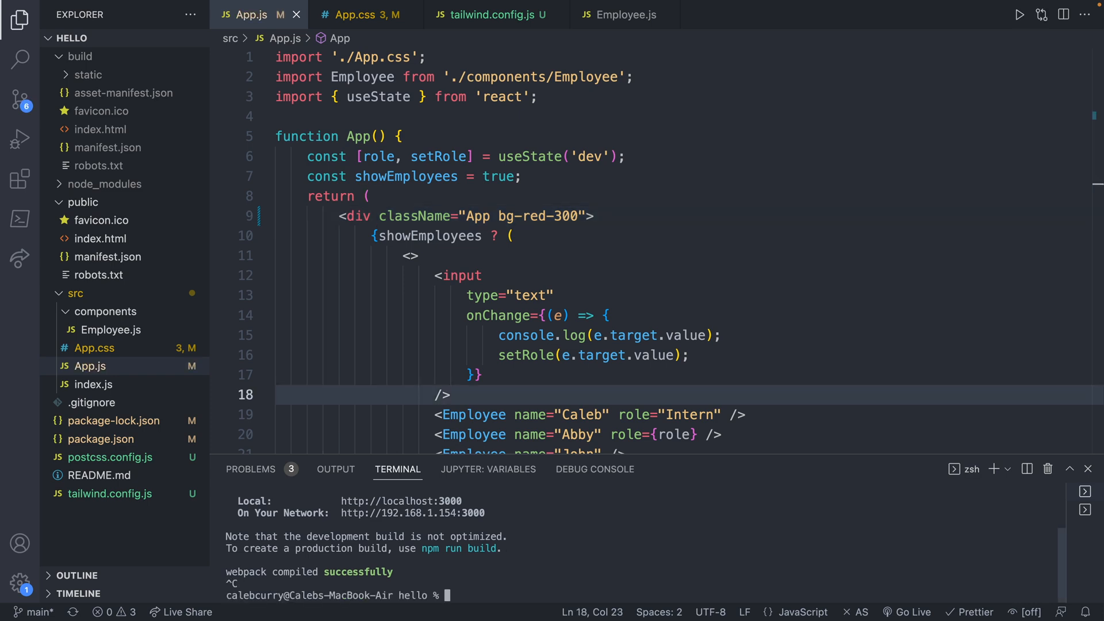
pyautogui.write('npm start')
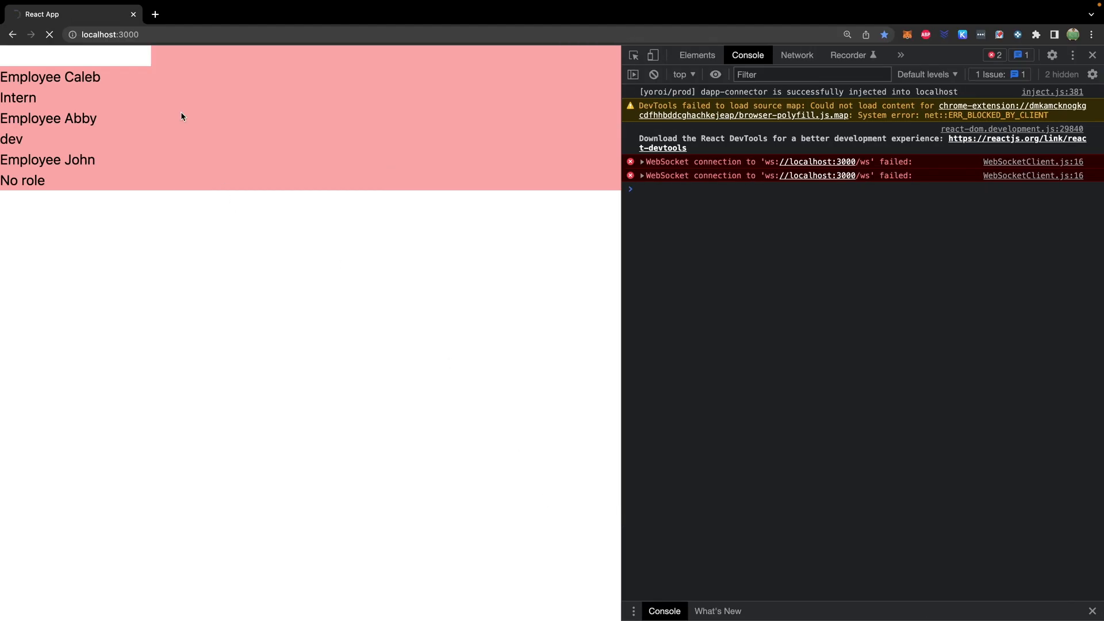
# Reload the localhost:3000 tab and confirm the WebSocket console errors are gone
pyautogui.click(49, 34)
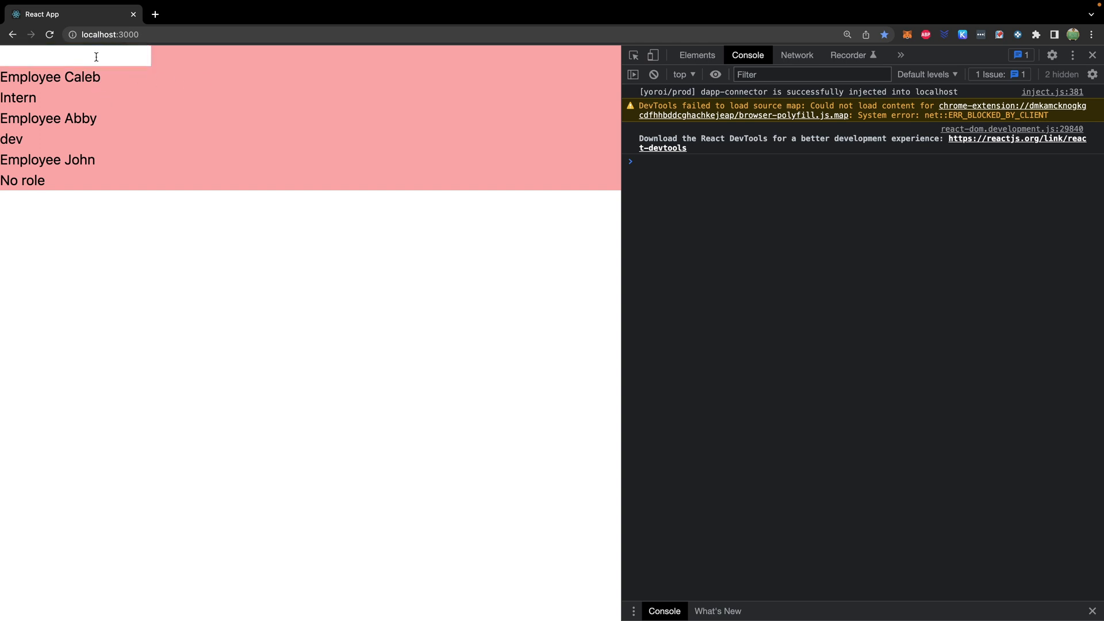
pyautogui.moveTo(490, 358)
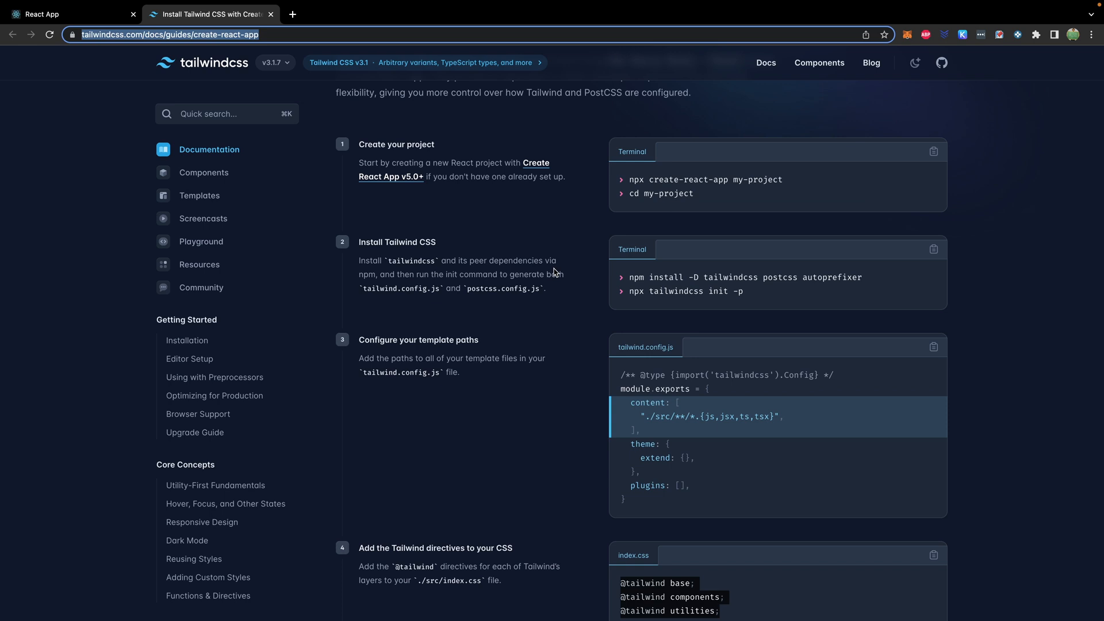
pyautogui.moveTo(729, 207)
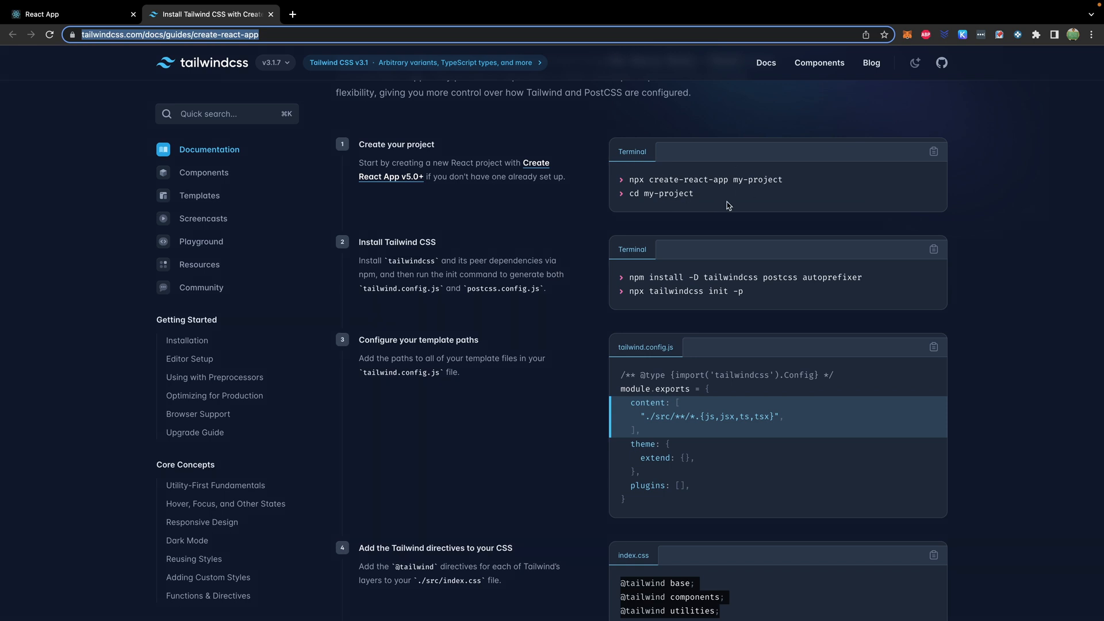
pyautogui.moveTo(734, 226)
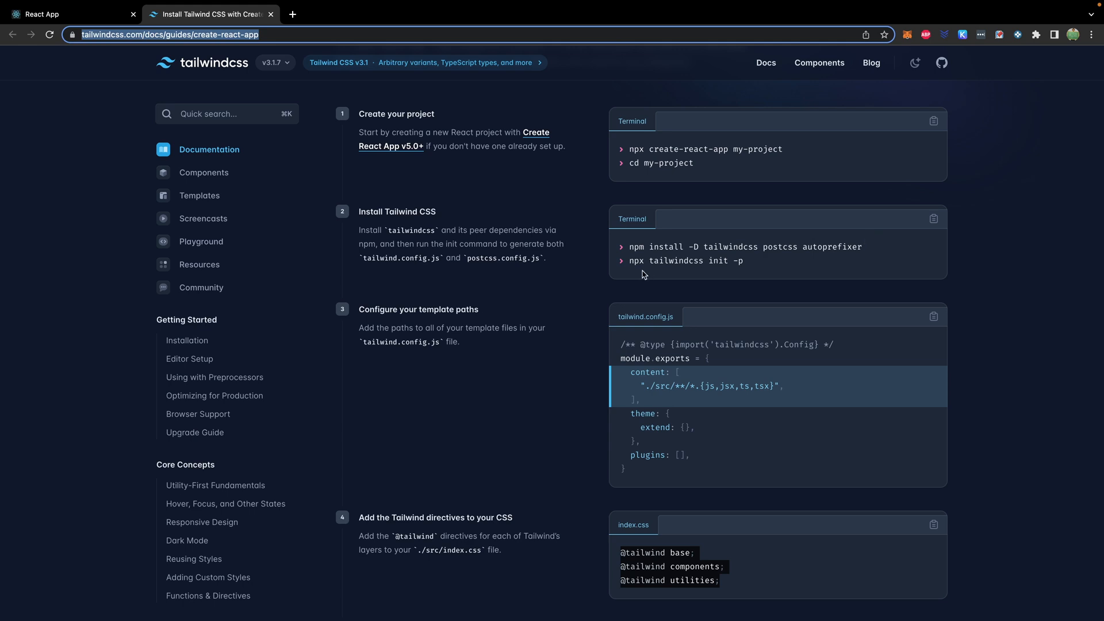
# Scroll the Create React App guide to the directives, build and App.js usage steps
pyautogui.scroll(-3)
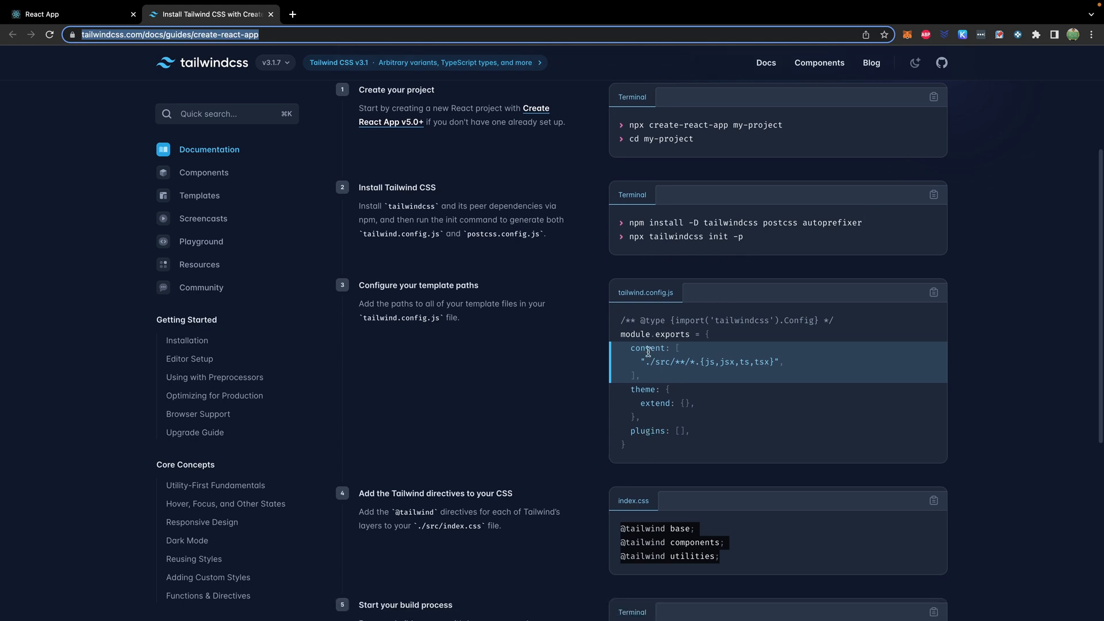
pyautogui.scroll(-3)
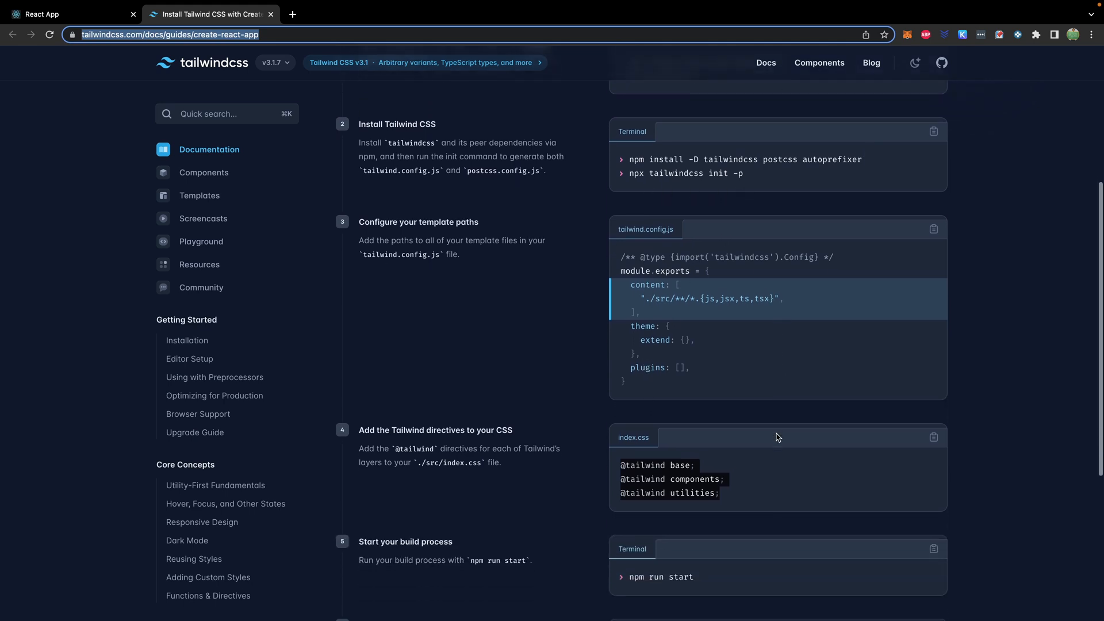
pyautogui.scroll(-3)
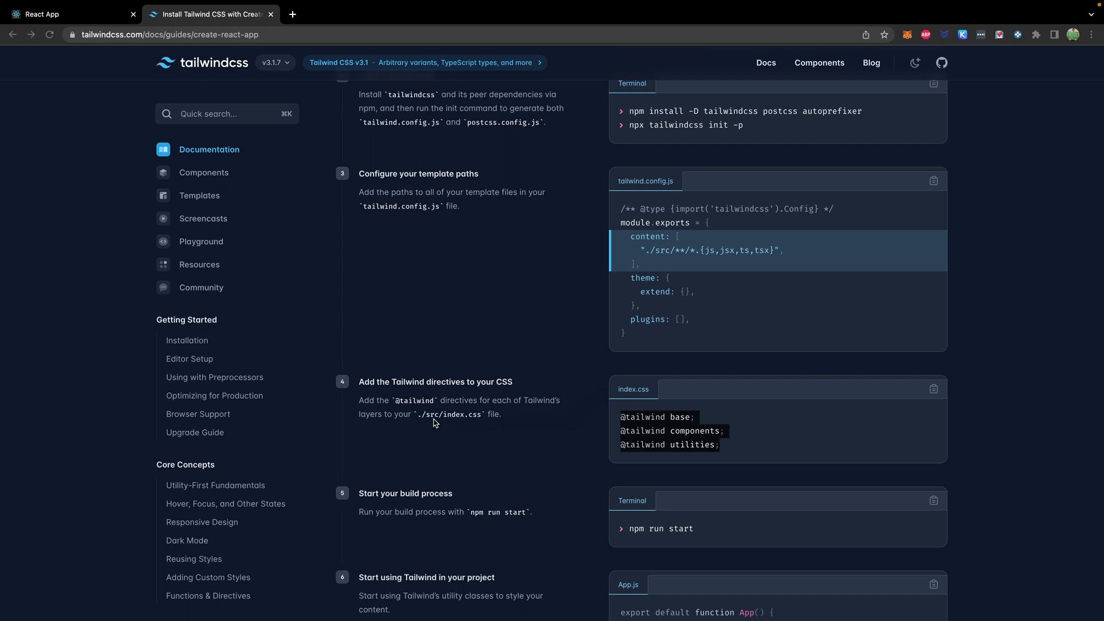
pyautogui.moveTo(465, 425)
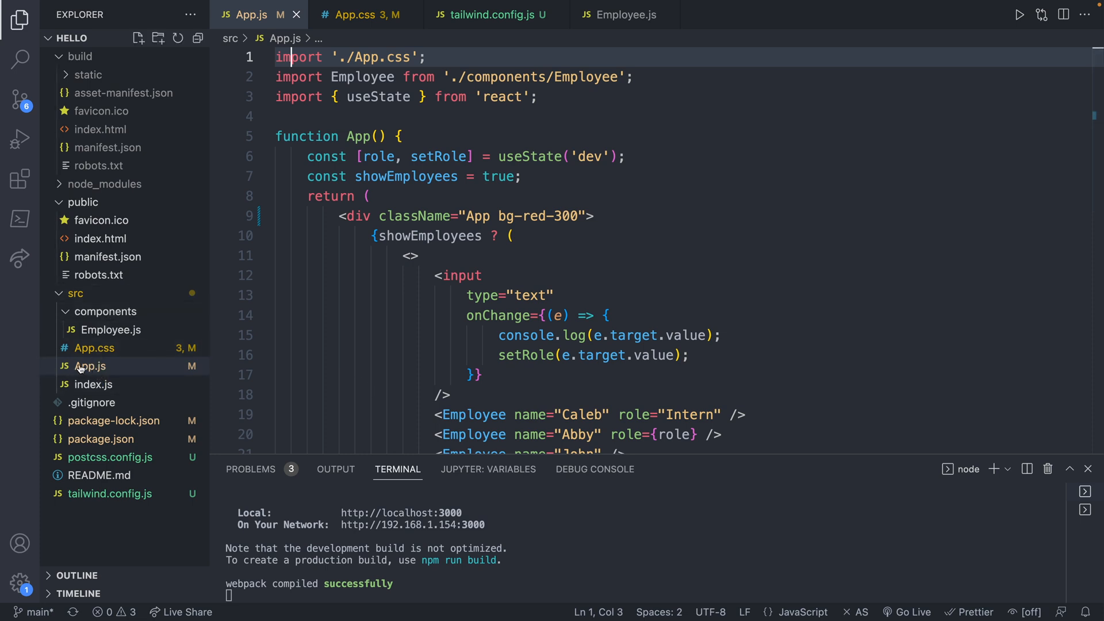
pyautogui.moveTo(90, 366)
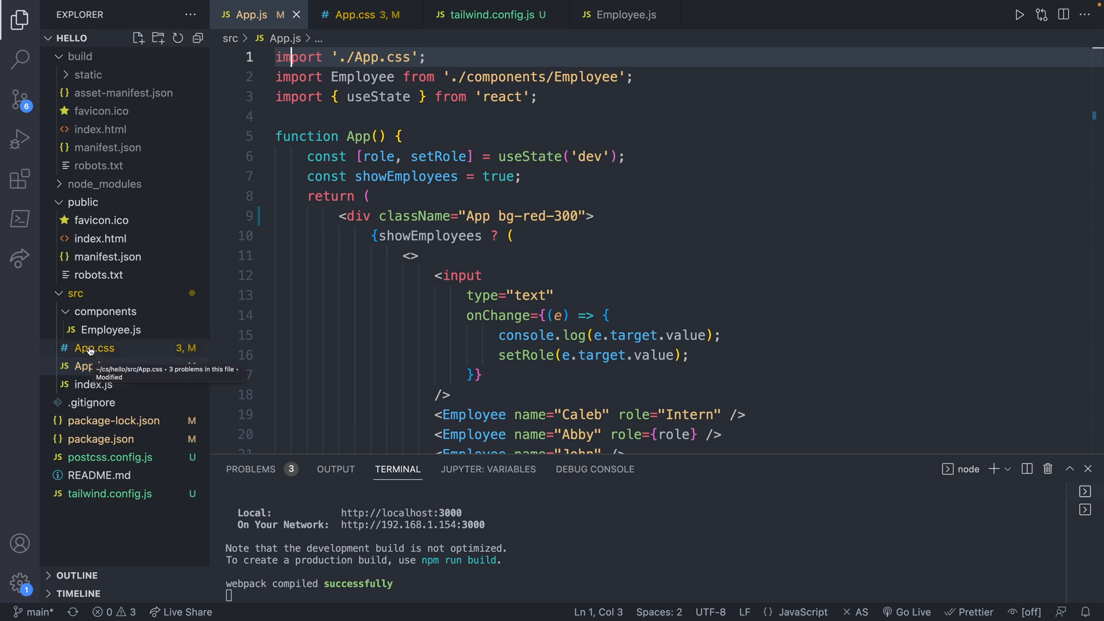
# Rename App.css to index.css in the Explorer
pyautogui.rightClick(93, 347)
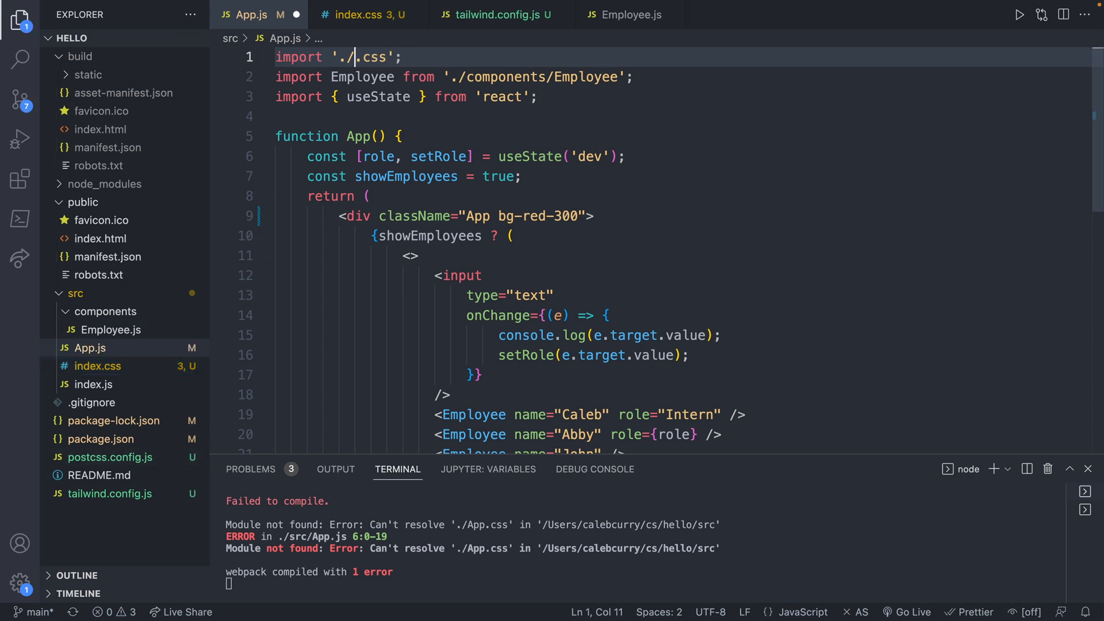
pyautogui.write('index')
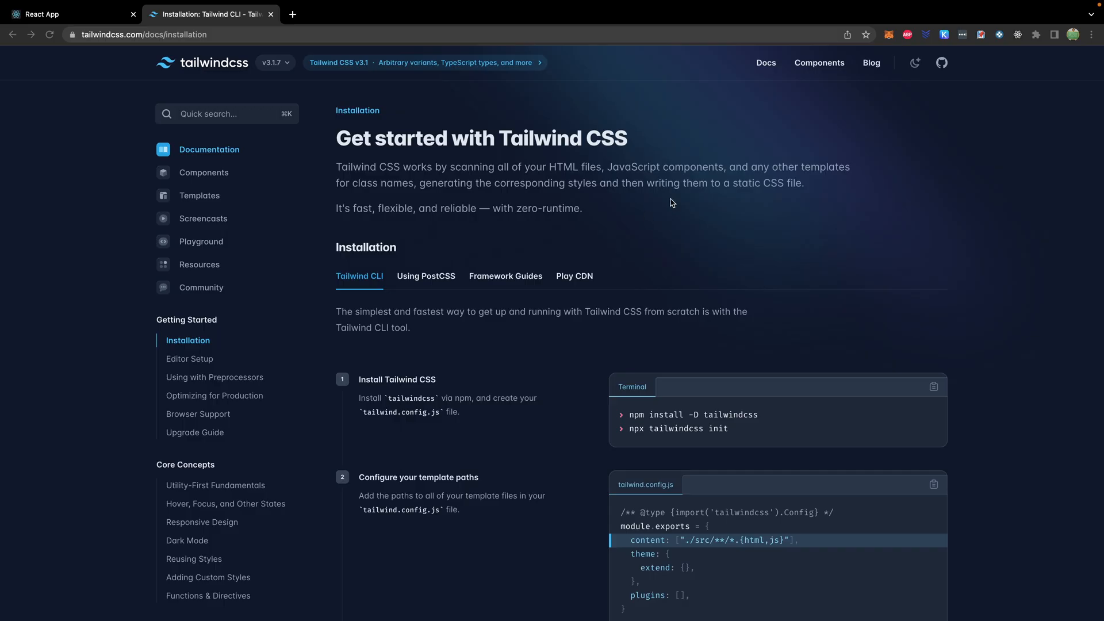
pyautogui.moveTo(759, 114)
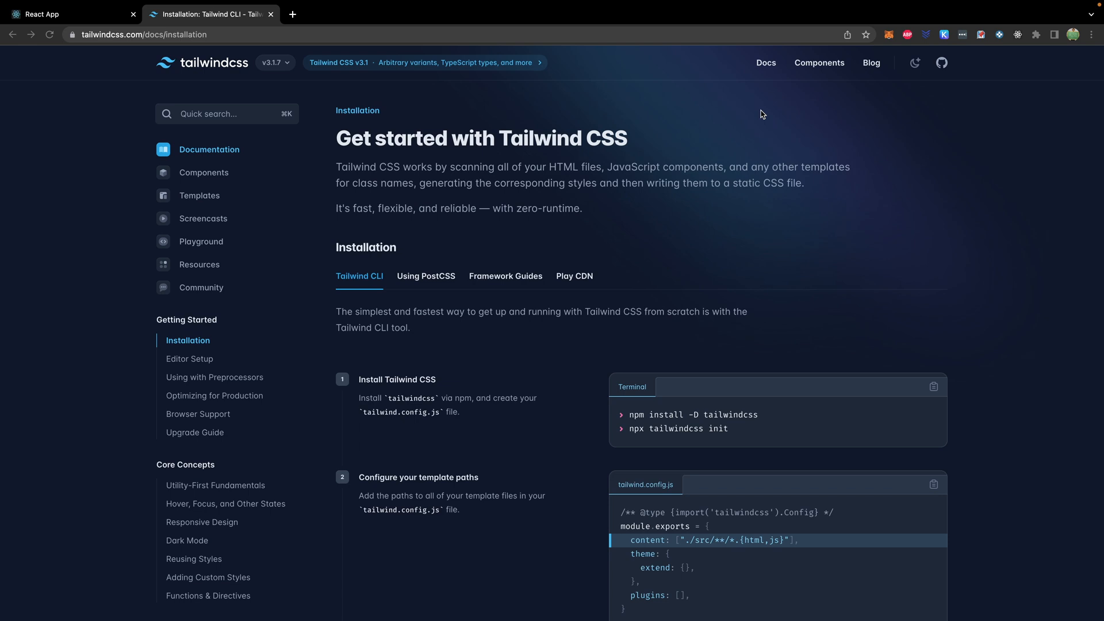
pyautogui.moveTo(868, 100)
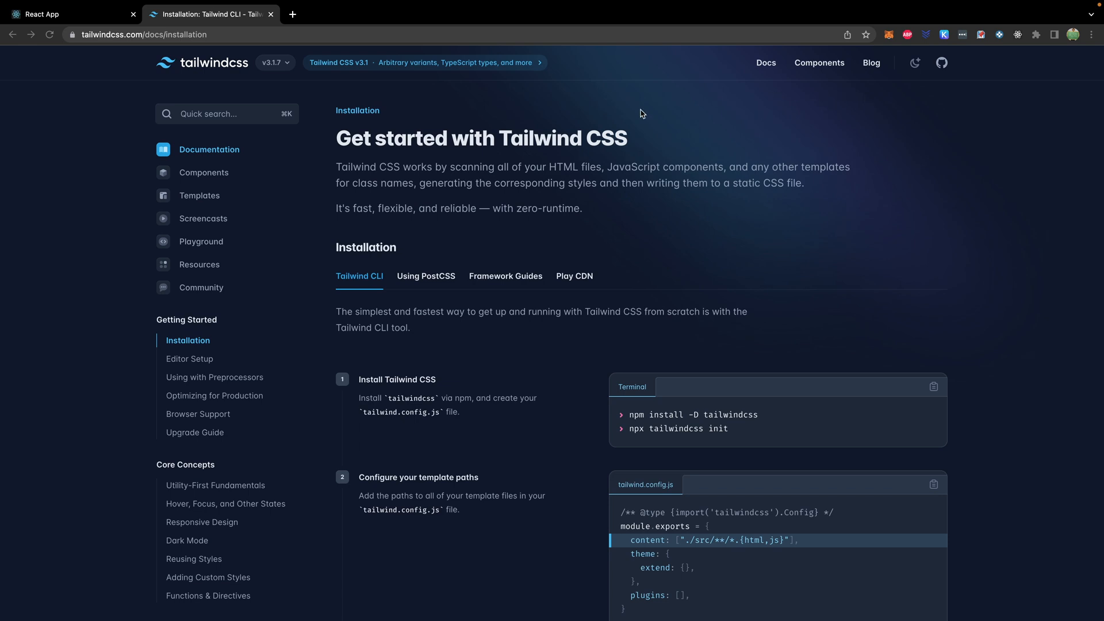
# Search the docs for 'back' to open Background Color, then return to the localhost app
pyautogui.click(227, 113)
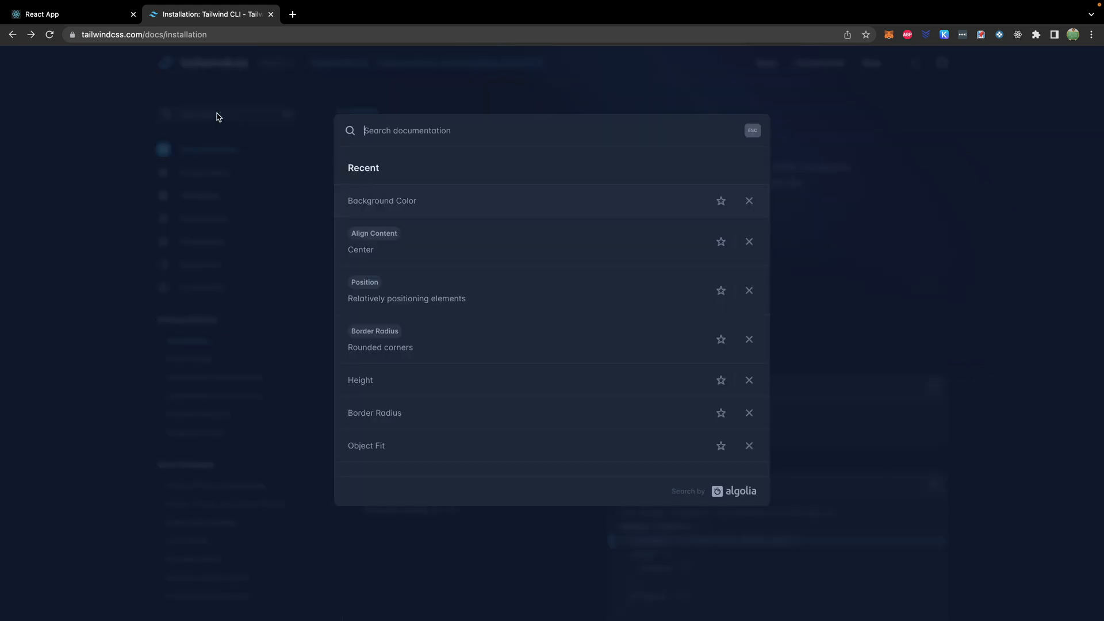
pyautogui.write('back')
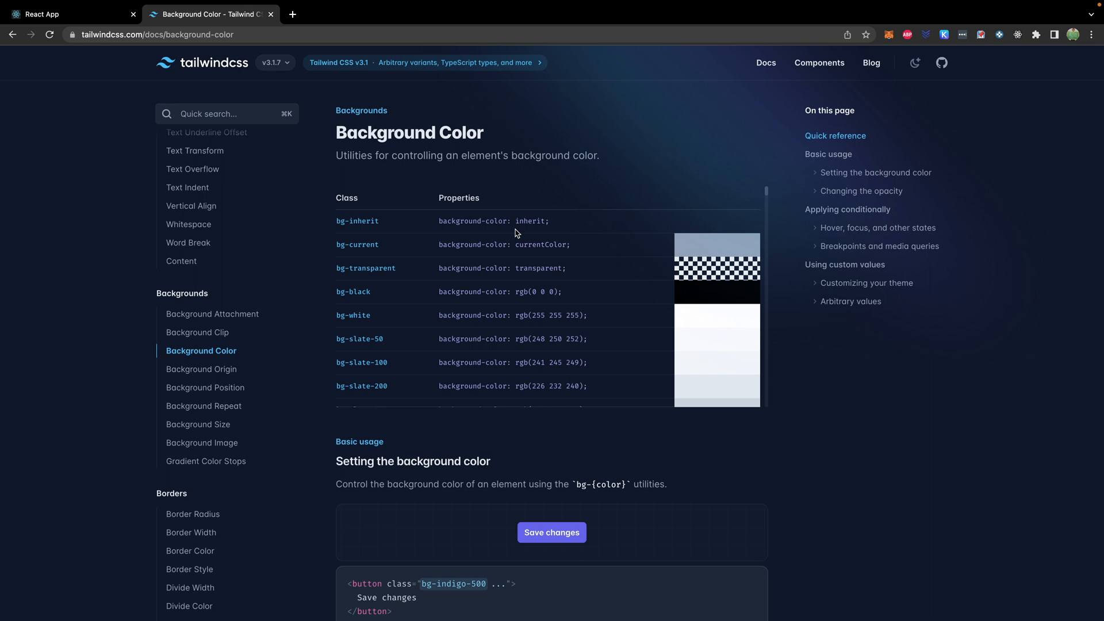
pyautogui.moveTo(514, 403)
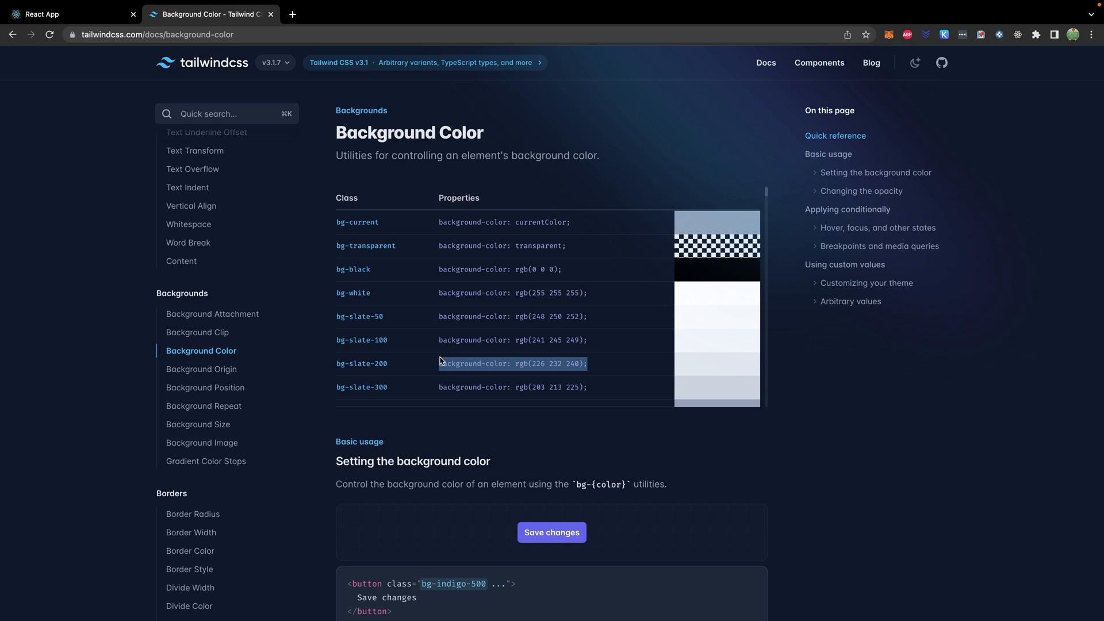
pyautogui.moveTo(611, 369)
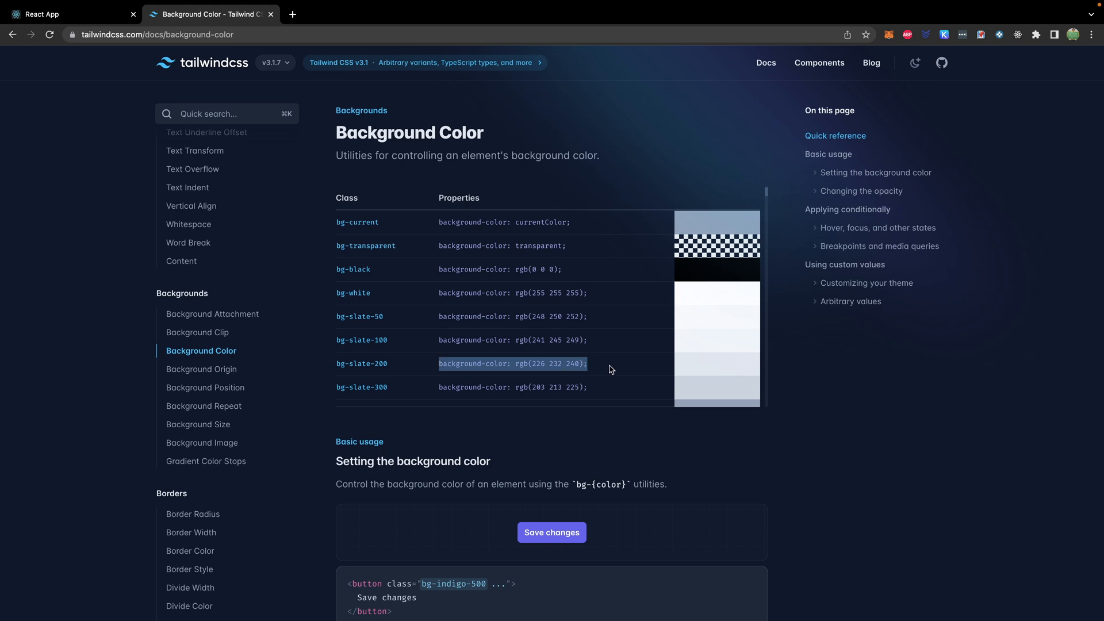
pyautogui.click(41, 14)
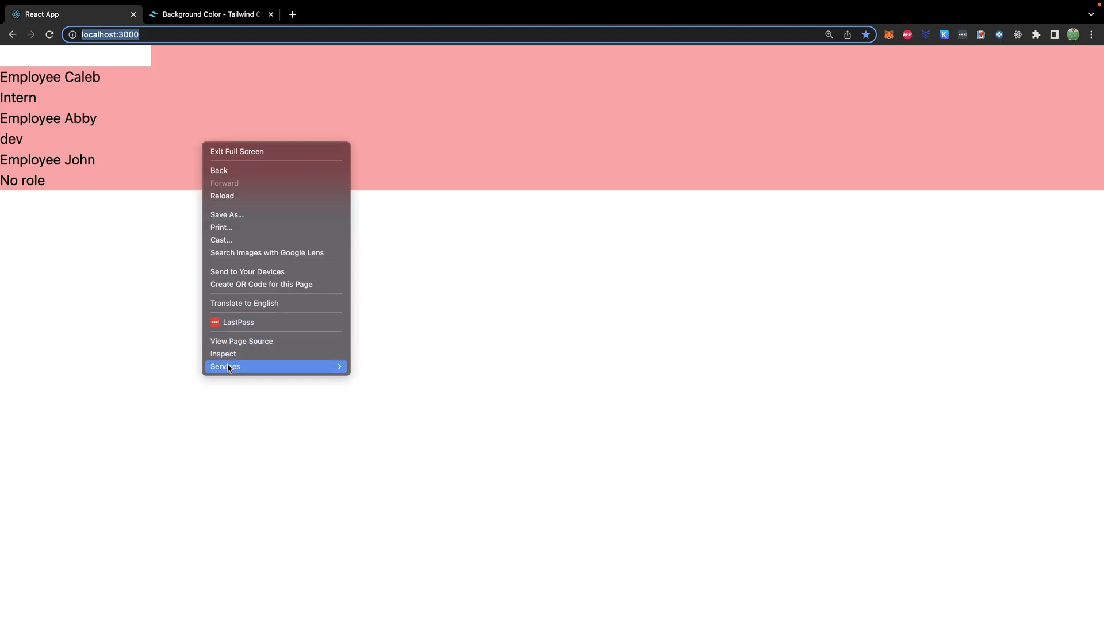
# Inspect the page and select the Intern paragraph inside the bg-red-300 App div
pyautogui.click(224, 354)
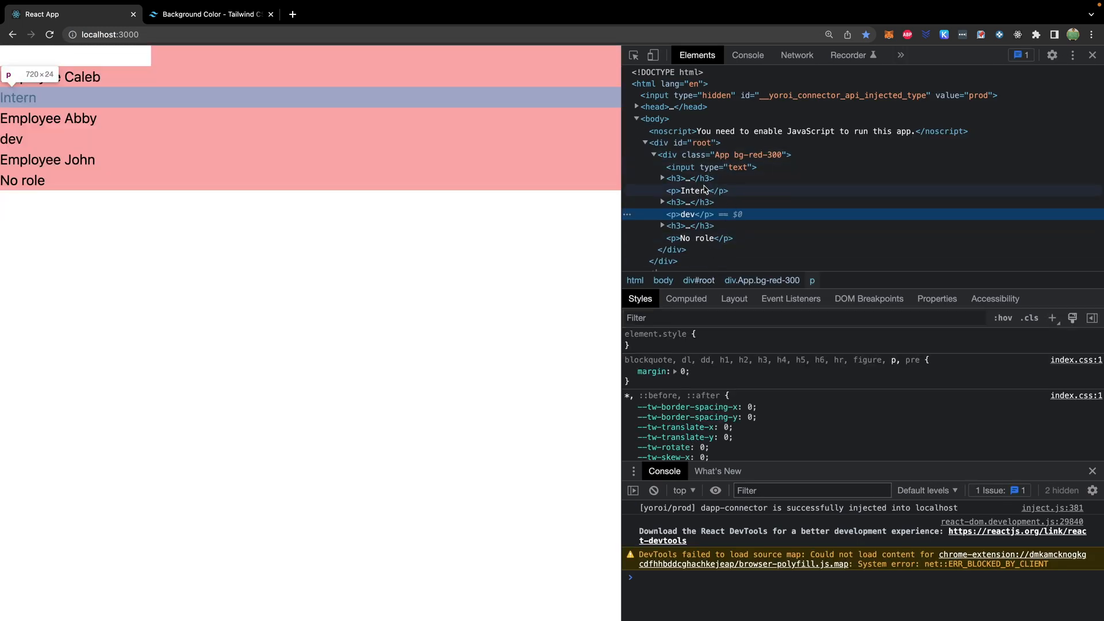
pyautogui.click(696, 190)
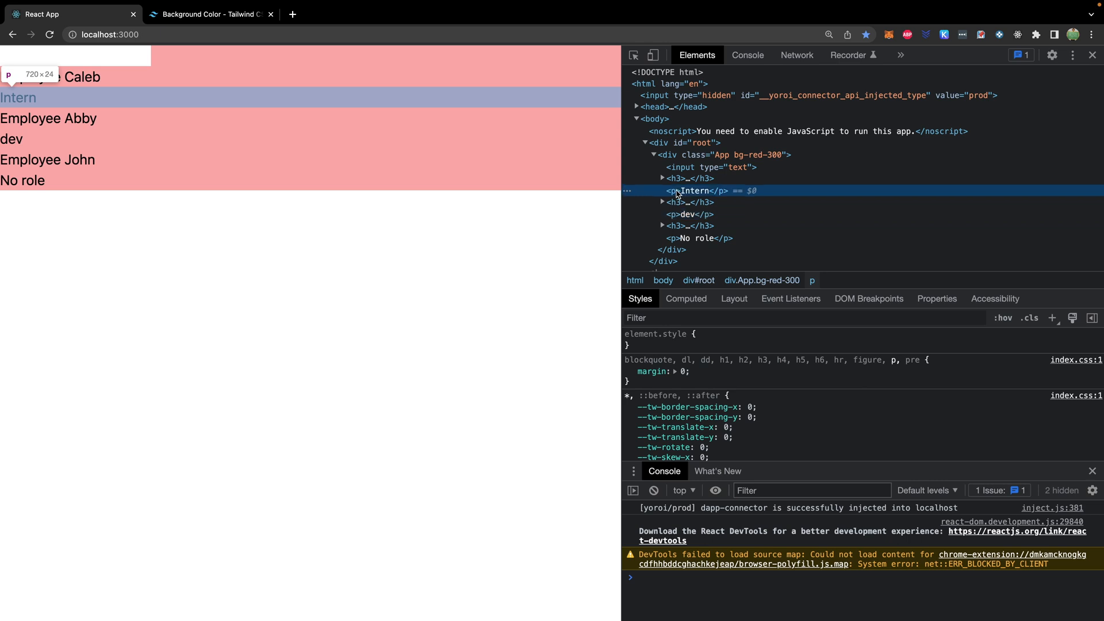